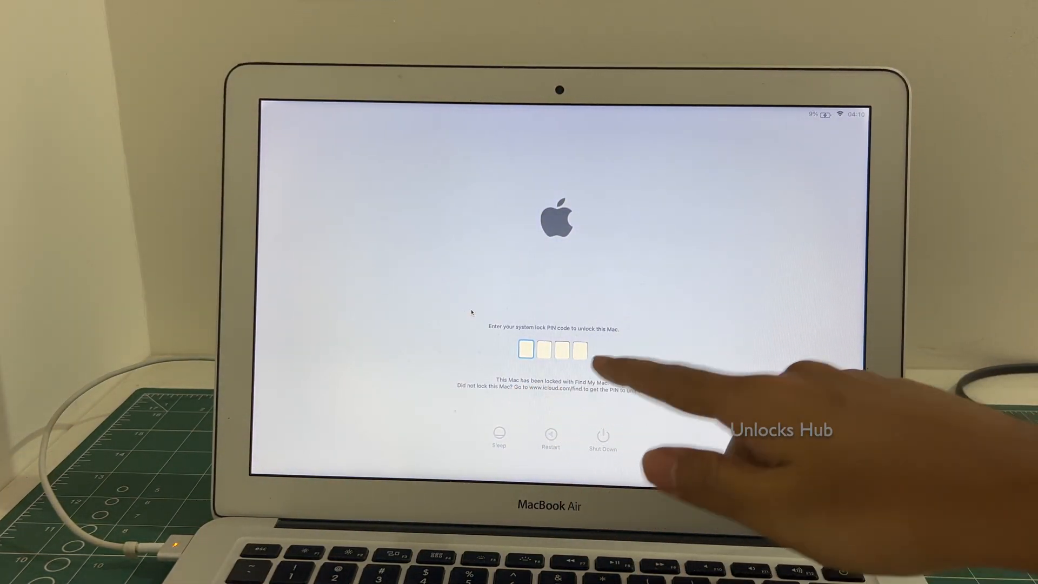
Enter the lock-screen passcode 000 before shutting down into startup options.
type("000")
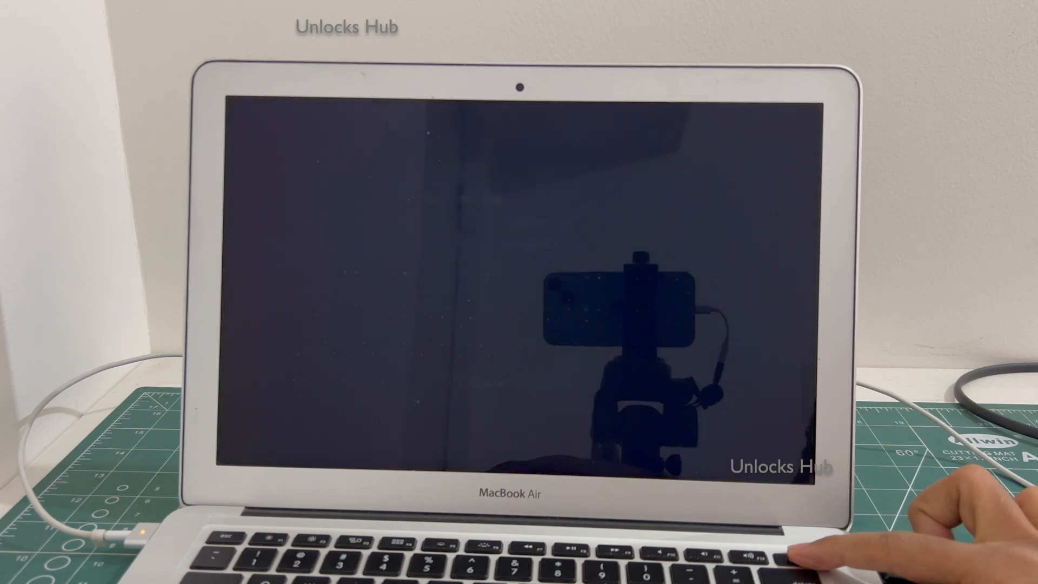
left_click(787, 553)
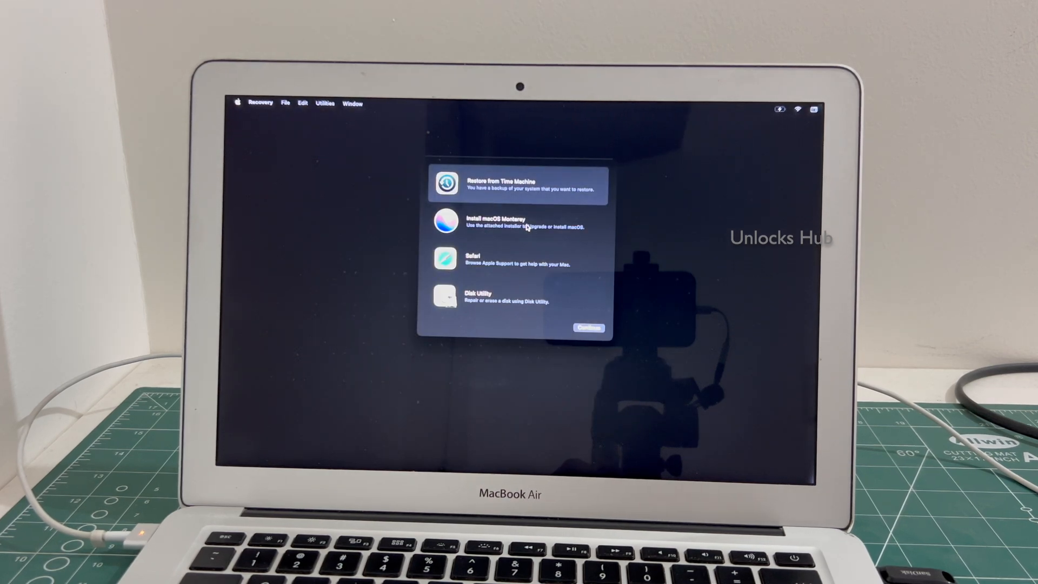
Choose Install macOS Monterey in the Recovery utilities and continue to the installer.
left_click(516, 222)
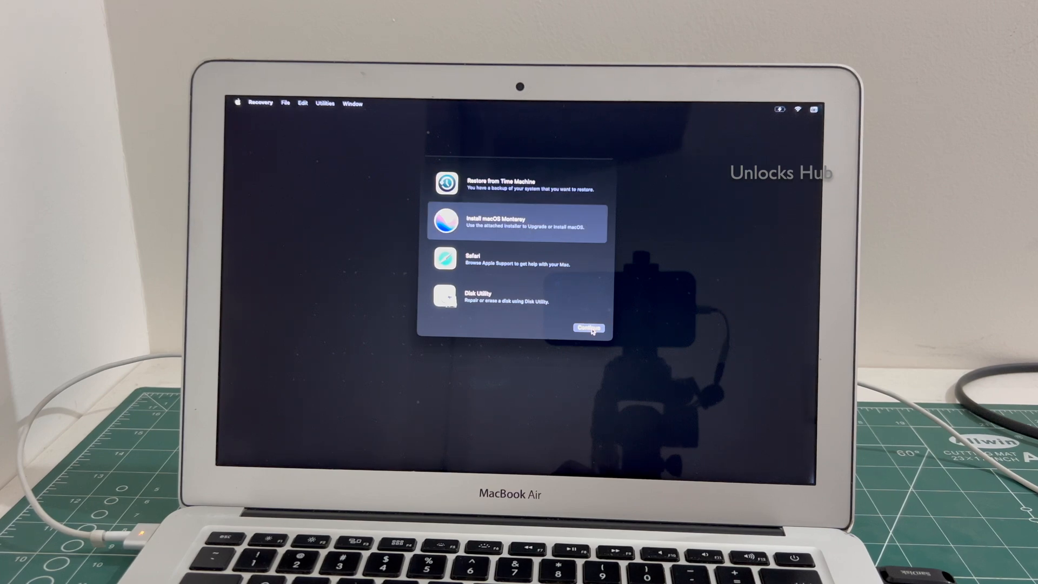
left_click(587, 328)
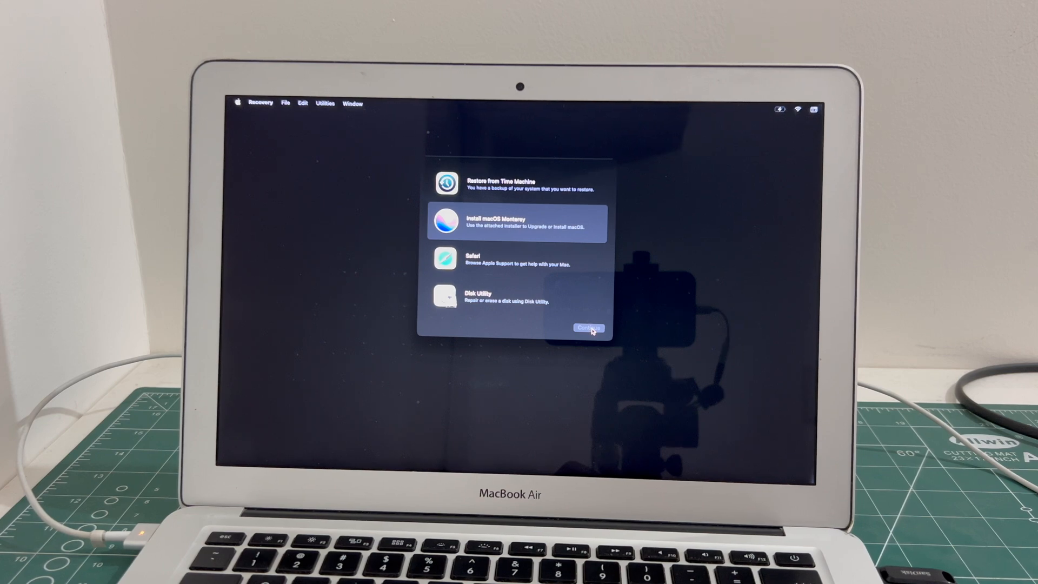
left_click(586, 329)
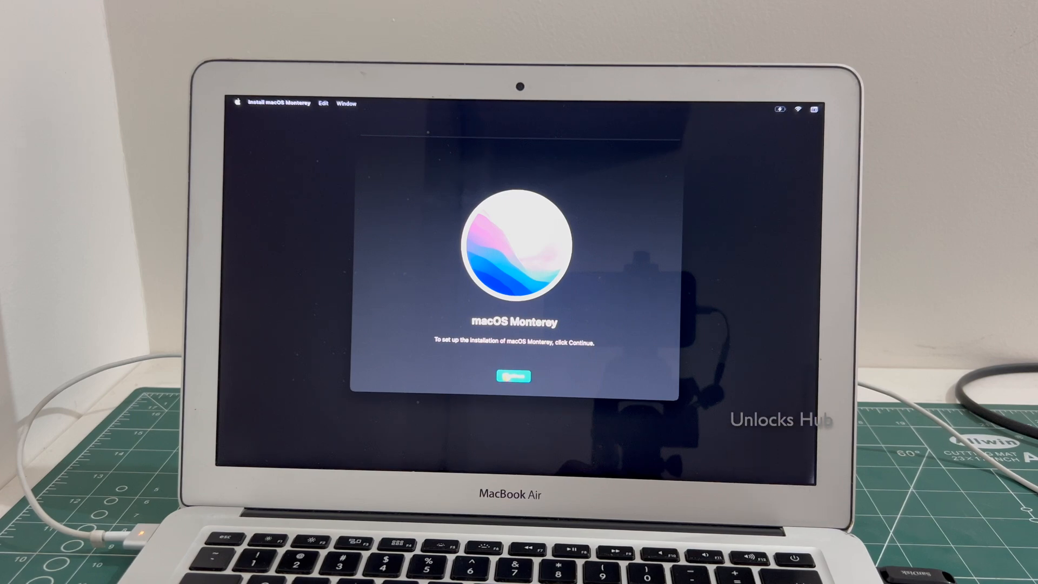
Continue past the welcome screen, agree to the licence, and install onto Macintosh HD.
left_click(515, 377)
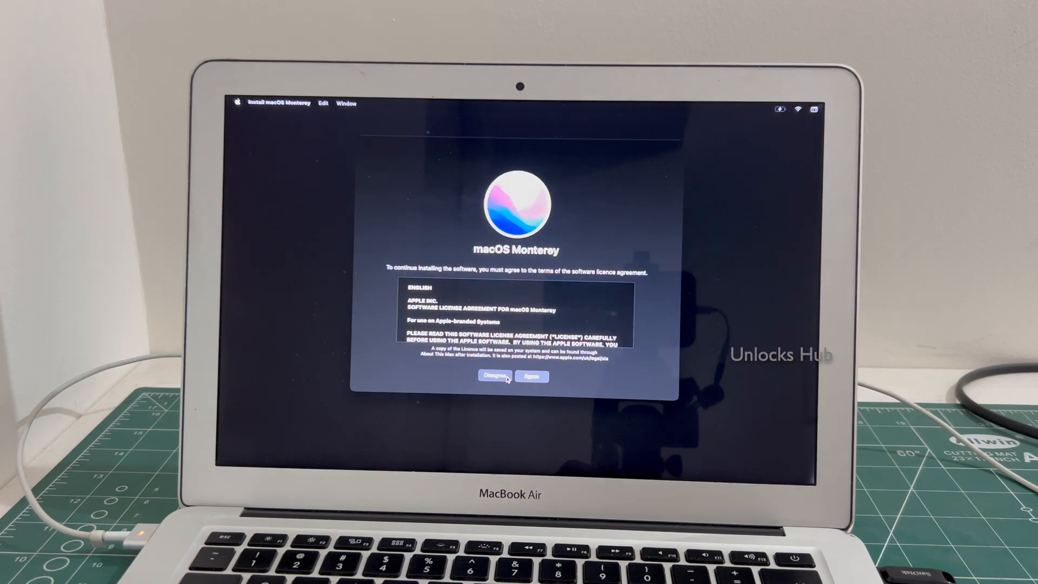
left_click(531, 376)
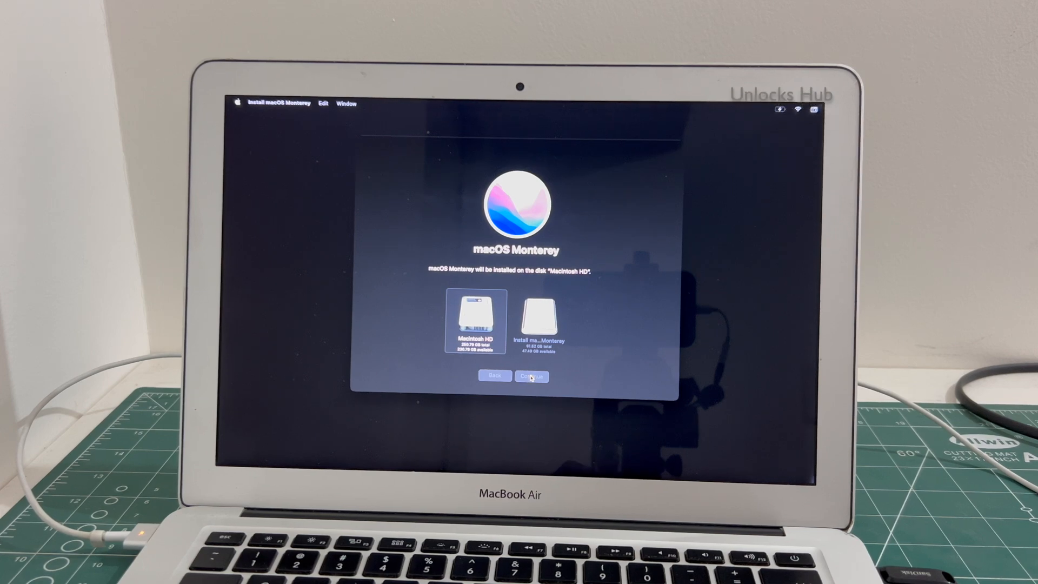
left_click(532, 376)
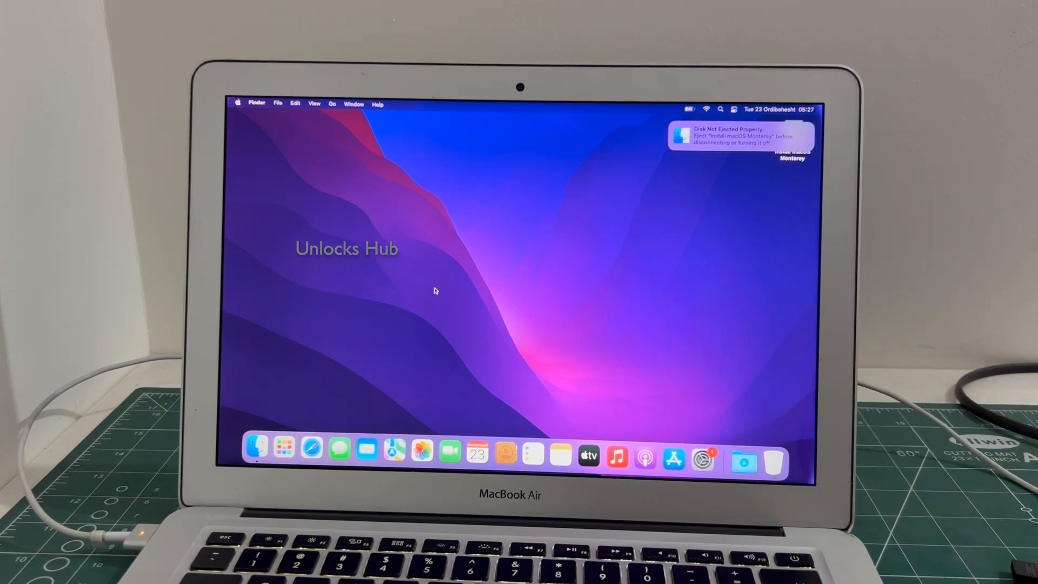
mouse_move(703, 460)
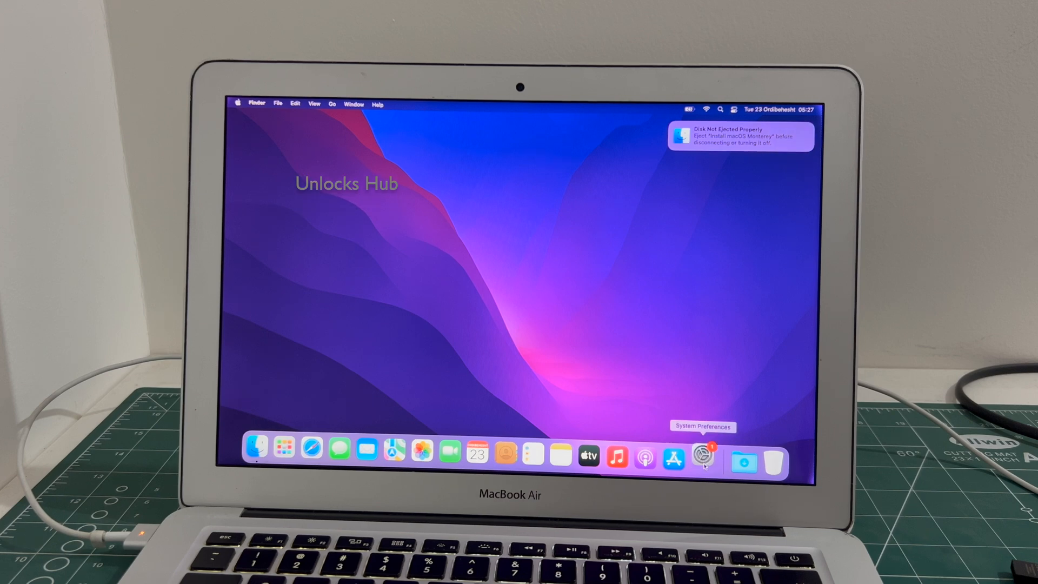
Launch System Preferences from its Dock icon.
left_click(703, 458)
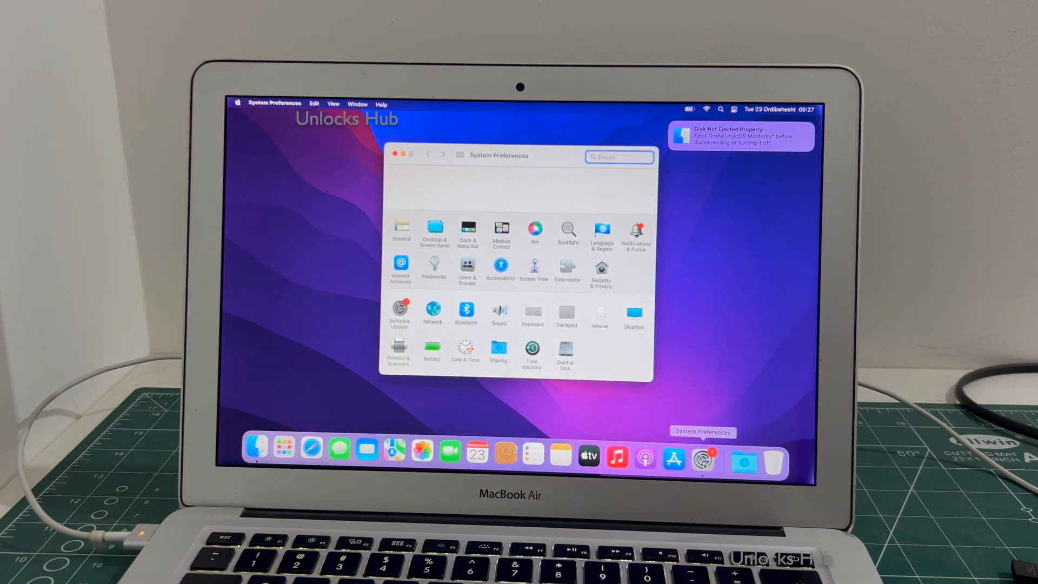